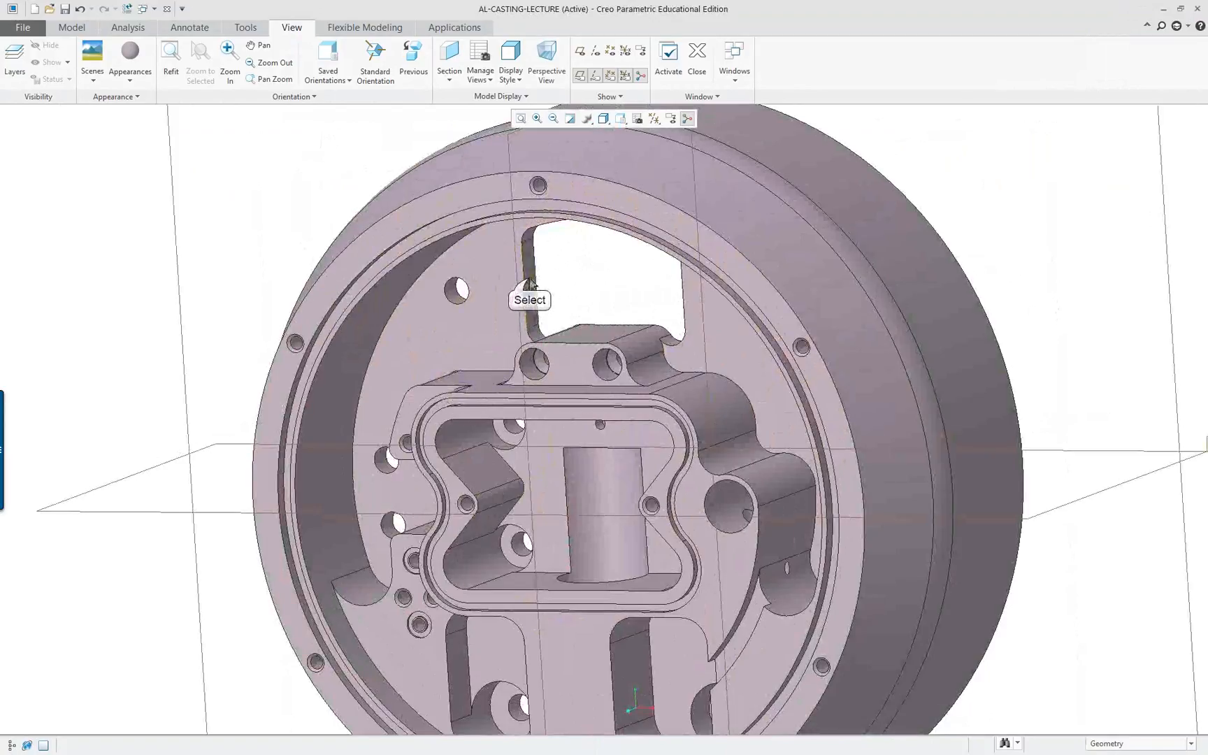
- Pick the cut feature and bring up its Edit Definition options to reach its sketch
{"action": "left_click", "coordinate": [592, 276]}
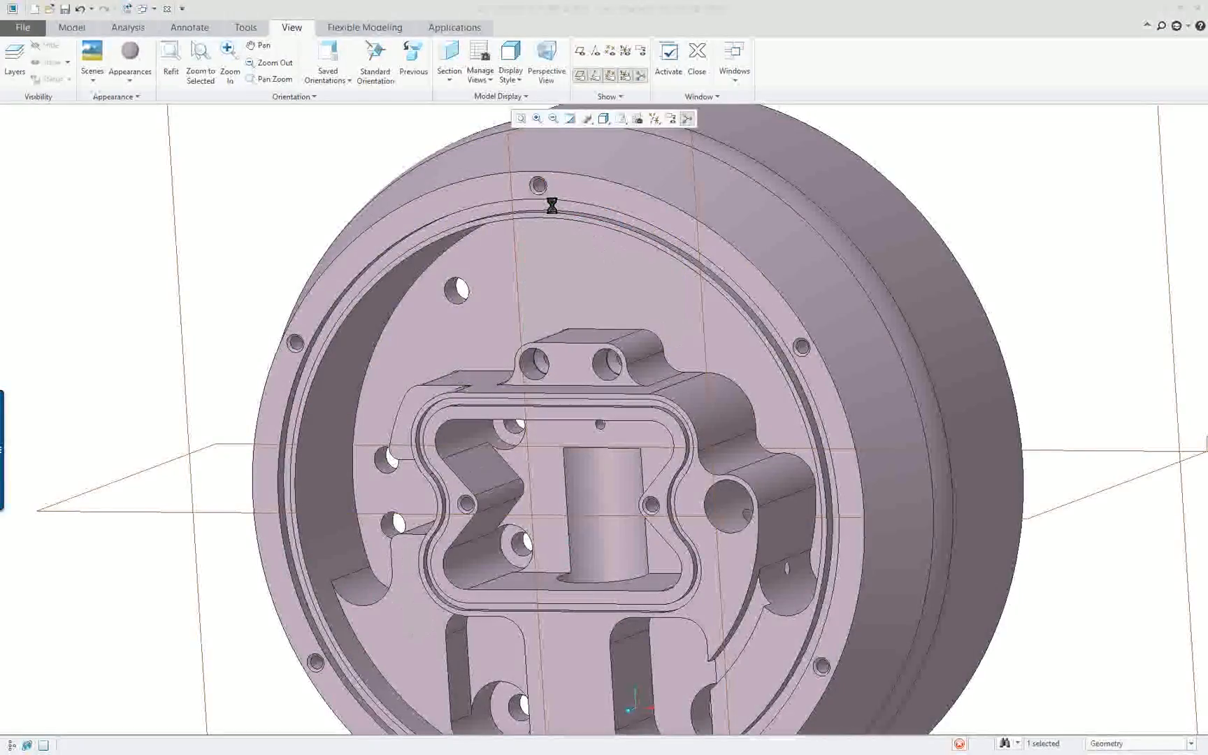
{"action": "right_click", "coordinate": [551, 212]}
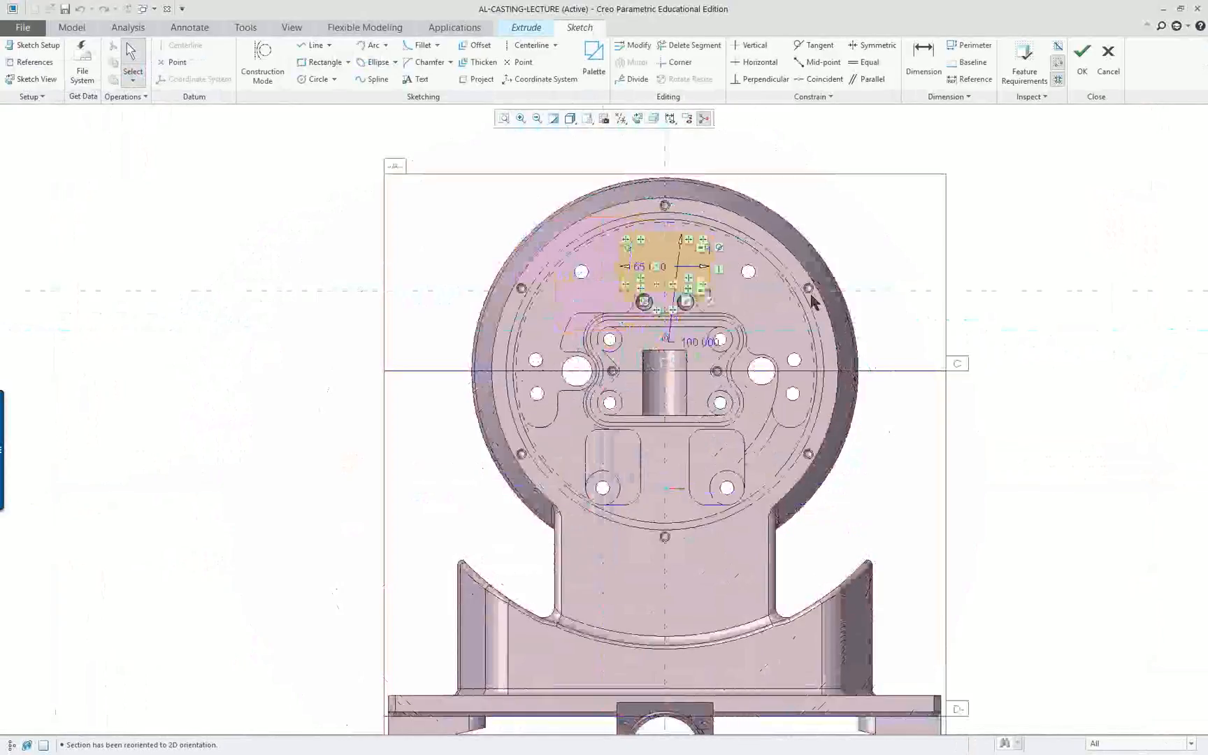
- Enable Clip Model so the section behind the sketch plane shows, then zoom onto the profile
{"action": "left_click", "coordinate": [653, 118]}
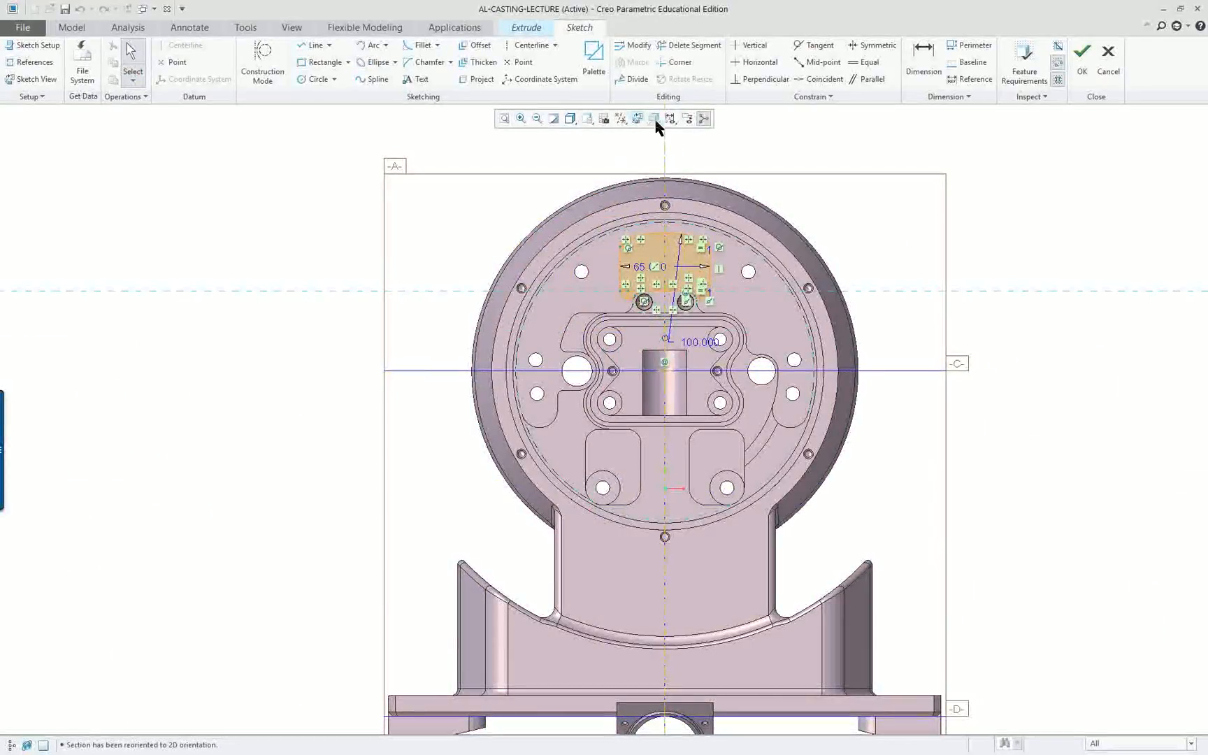
{"action": "mouse_move", "coordinate": [653, 117]}
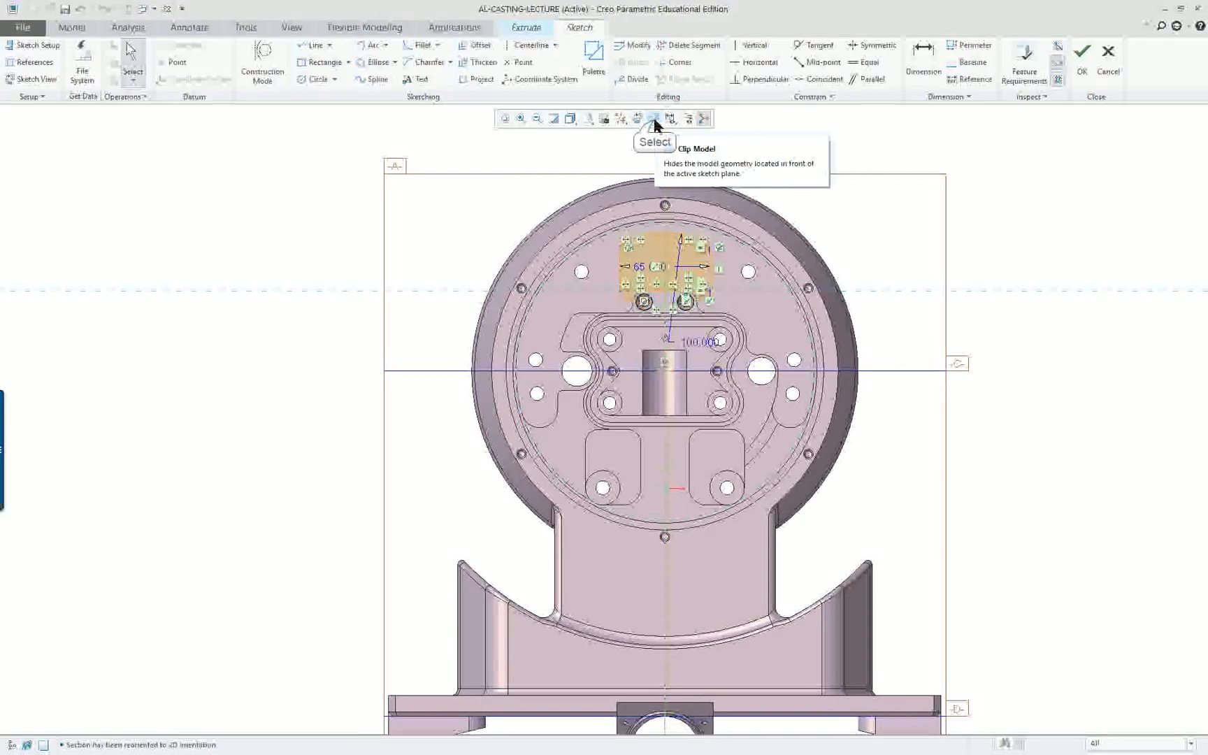
{"action": "left_click", "coordinate": [653, 117]}
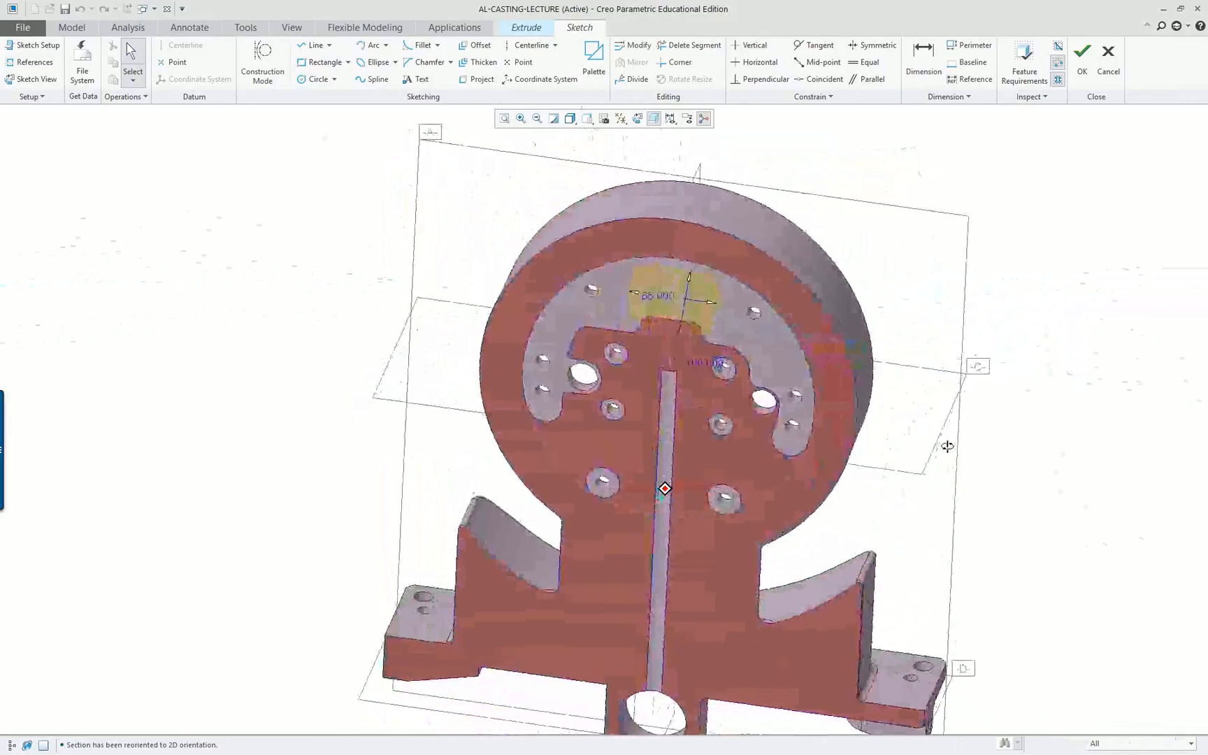
{"action": "scroll", "scroll_direction": "up", "scroll_amount": 3}
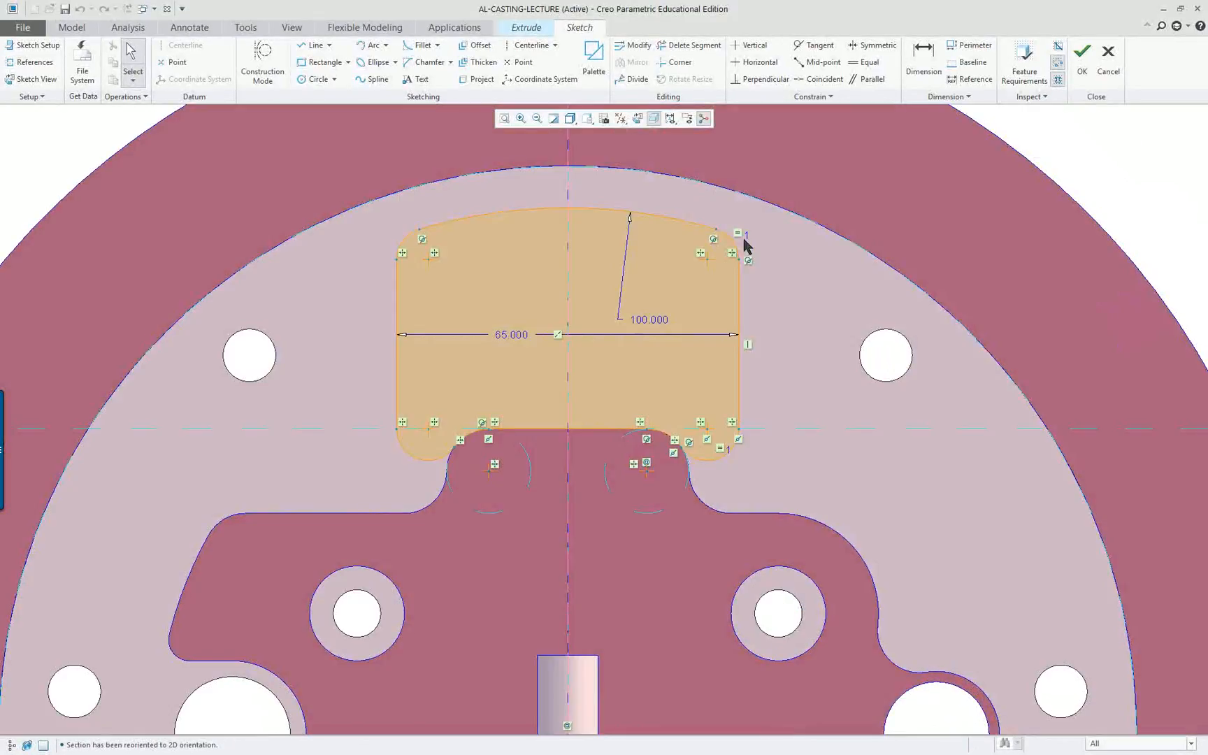
{"action": "mouse_move", "coordinate": [770, 199]}
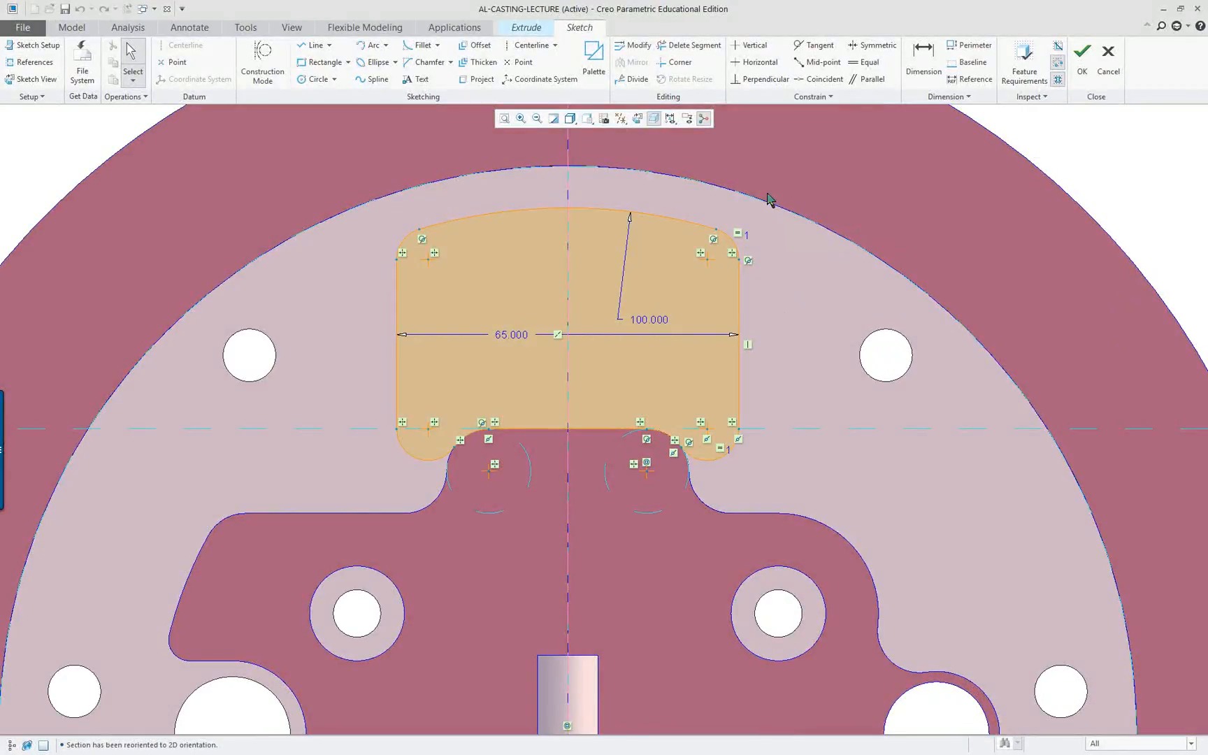
{"action": "mouse_move", "coordinate": [569, 118]}
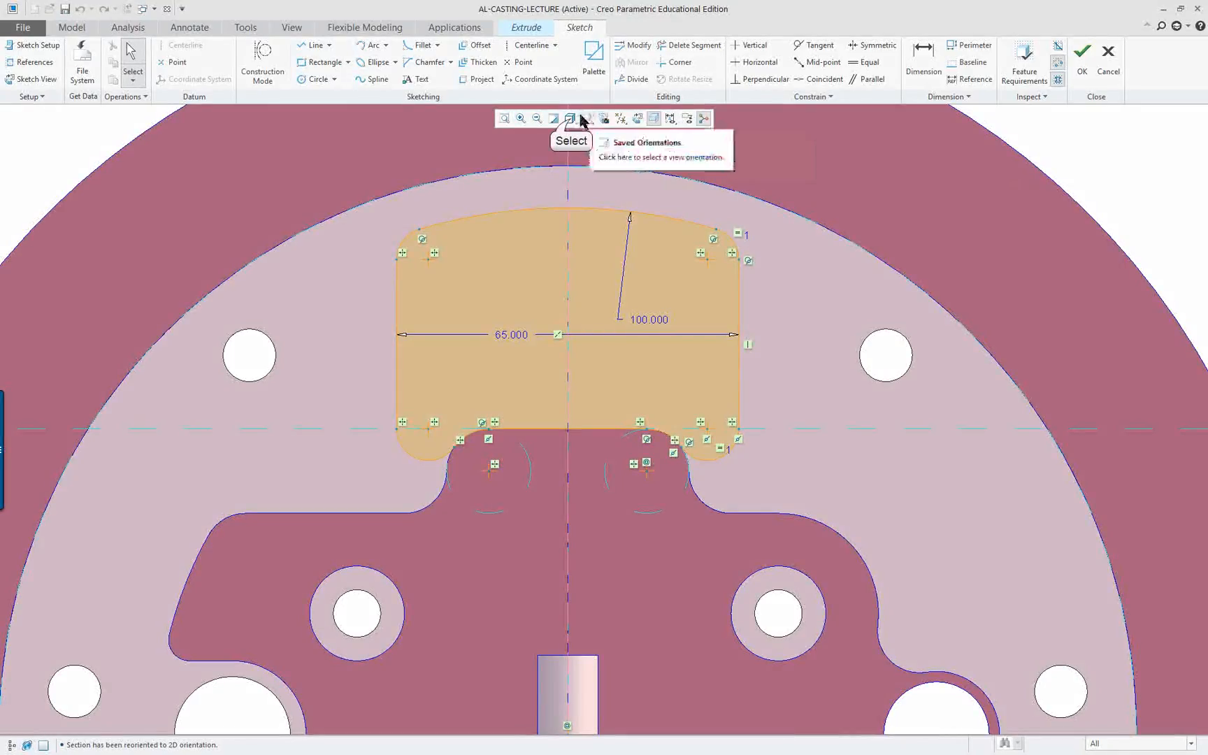
- Switch the model display style to Hidden Line so the casting shows as bare edges
{"action": "left_click", "coordinate": [569, 117]}
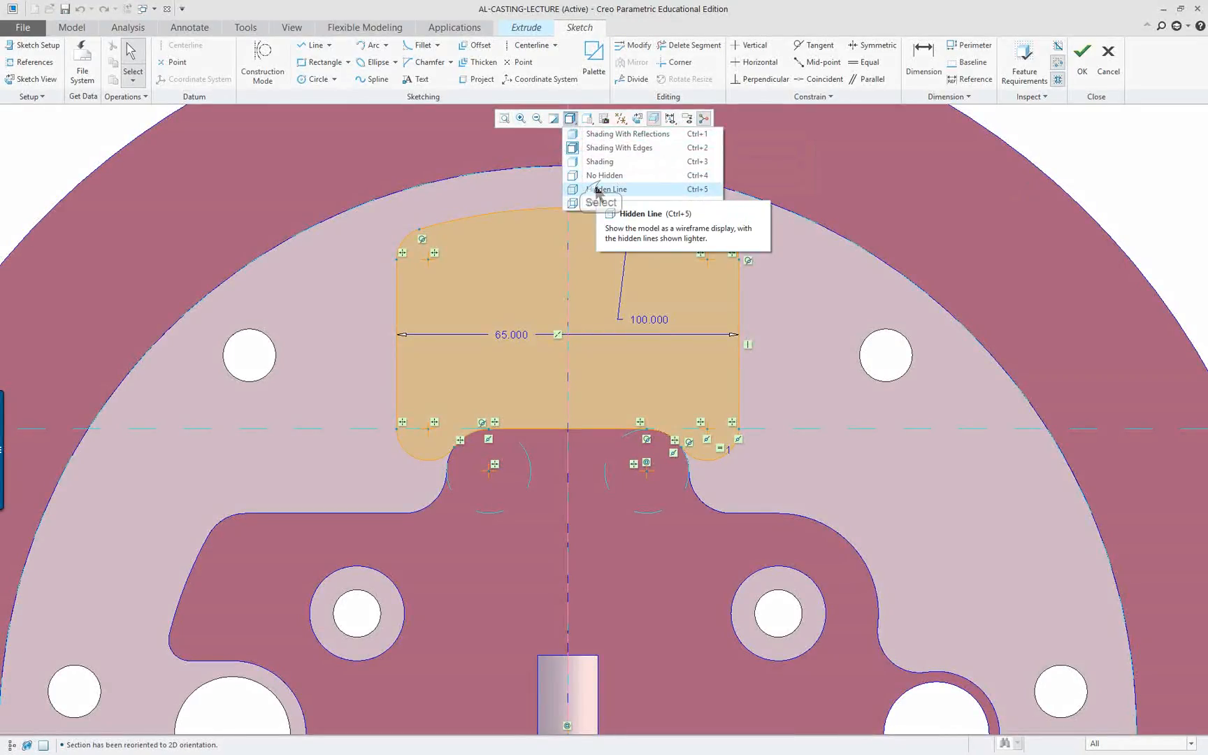
{"action": "left_click", "coordinate": [609, 189]}
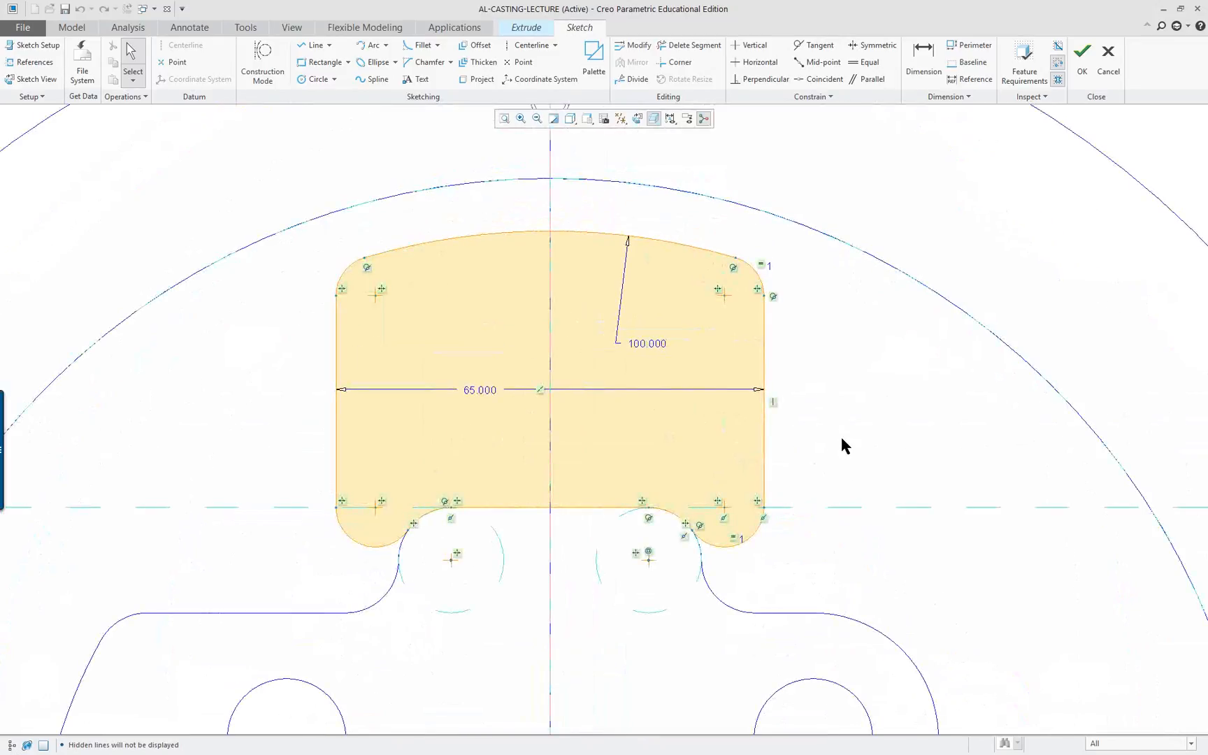
{"action": "mouse_move", "coordinate": [225, 449]}
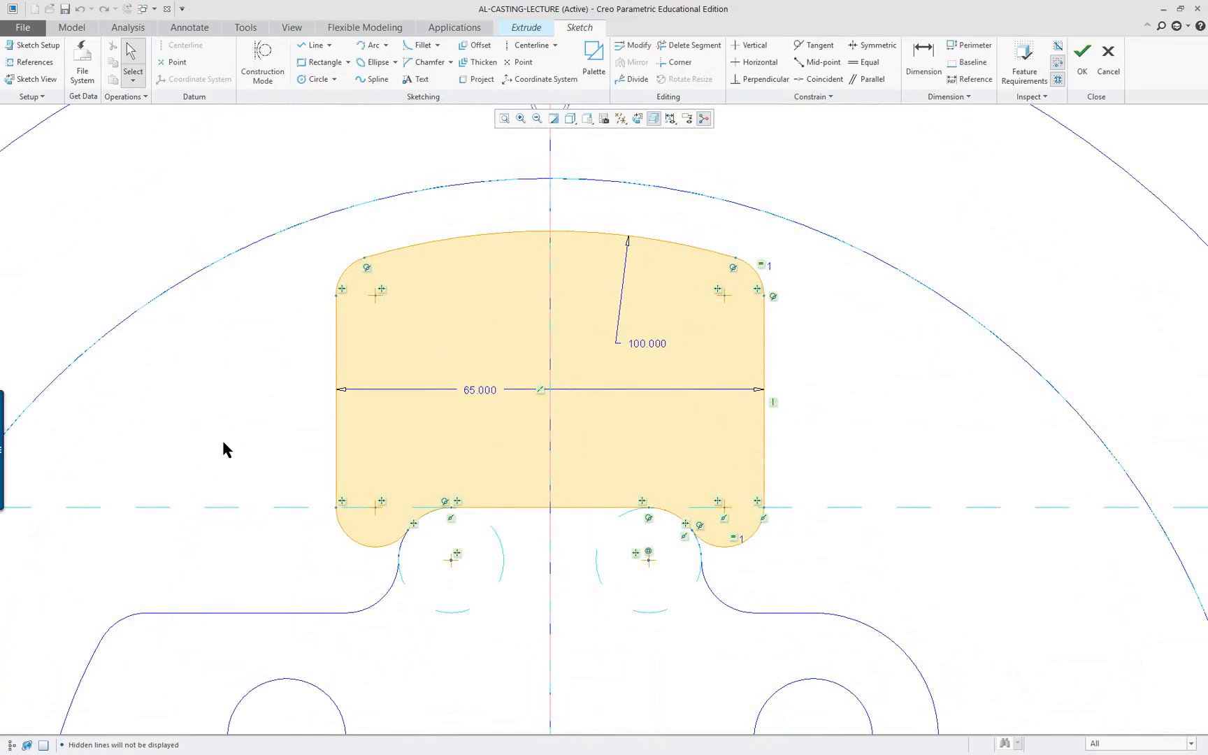
{"action": "scroll", "scroll_direction": "down", "scroll_amount": 3}
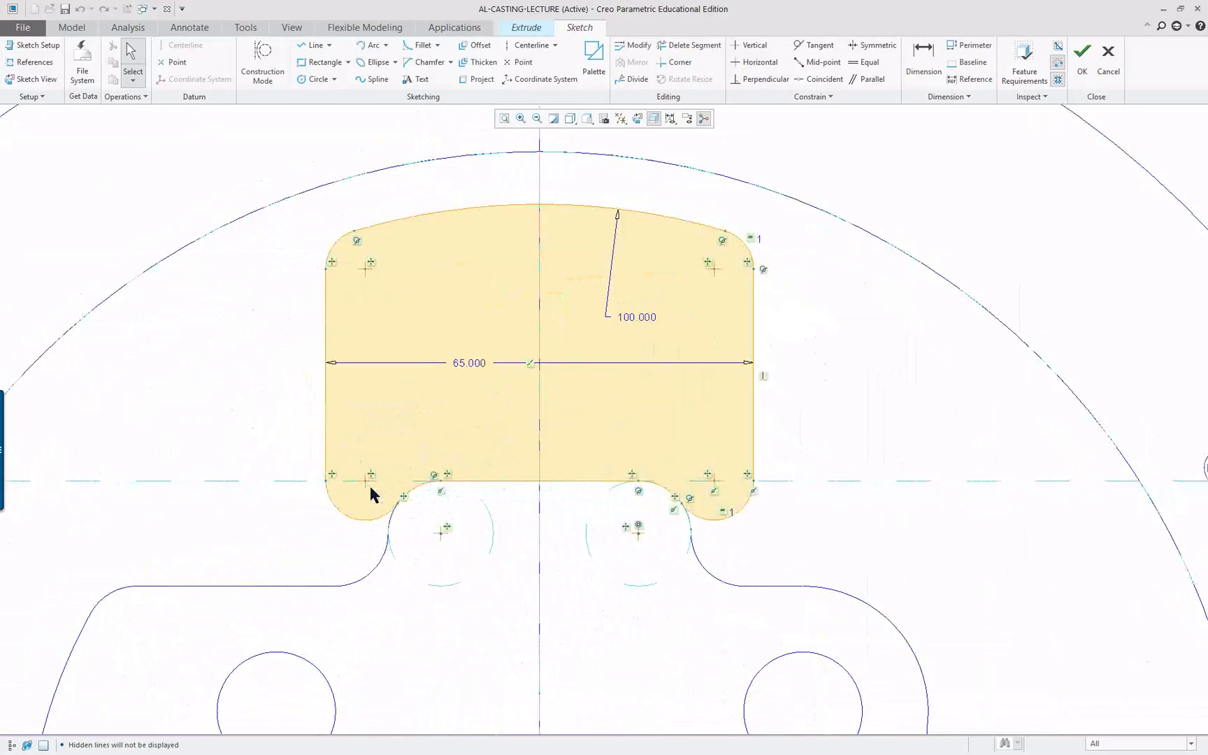
{"action": "mouse_move", "coordinate": [863, 540]}
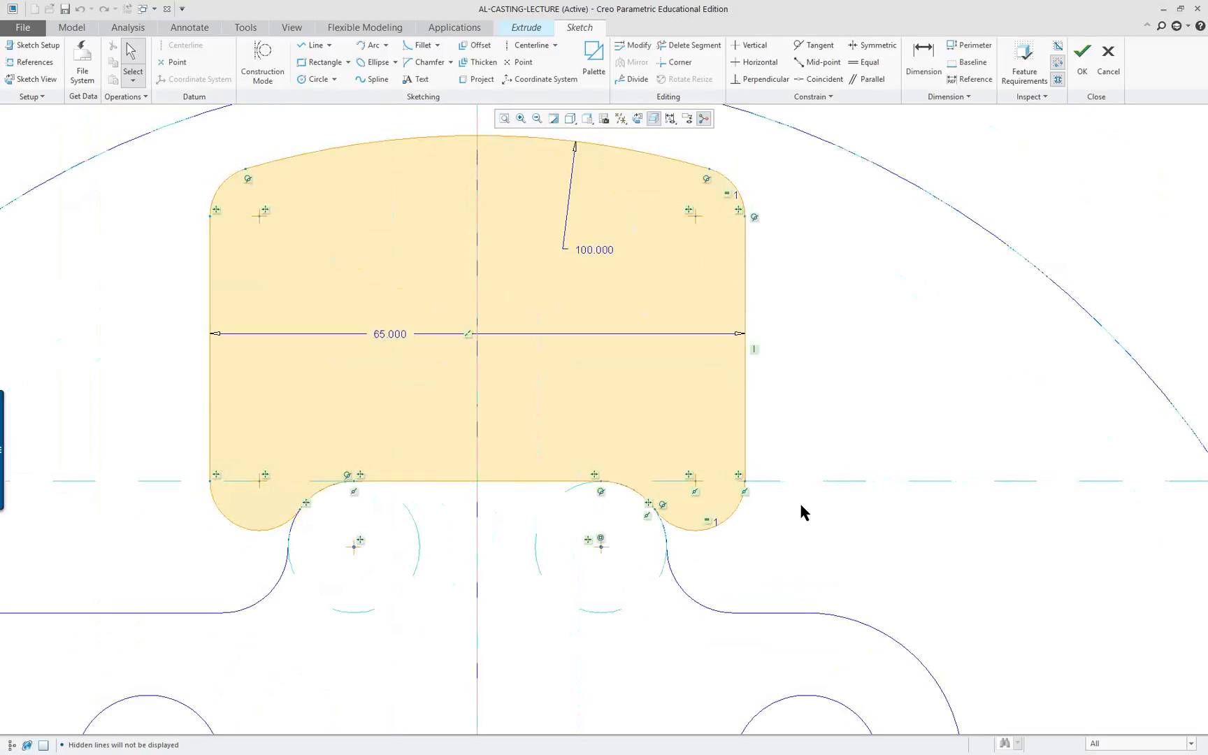
{"action": "right_click", "coordinate": [838, 418]}
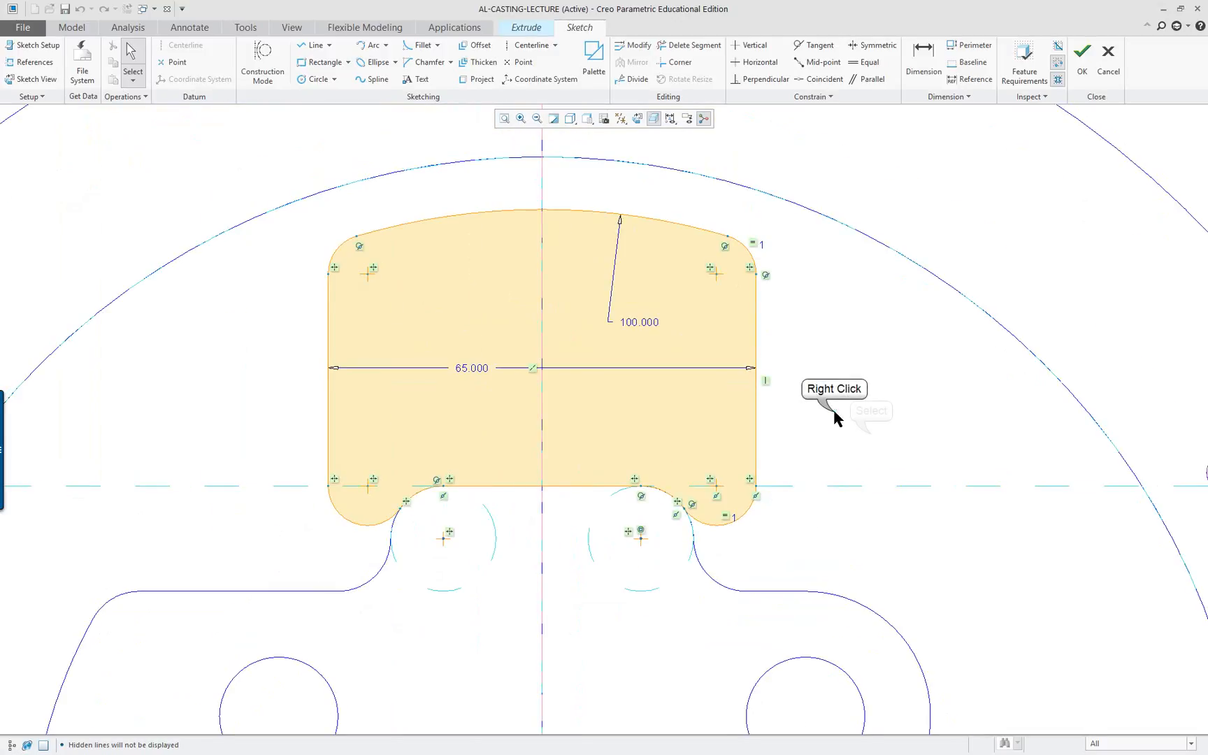
{"action": "left_click", "coordinate": [313, 44]}
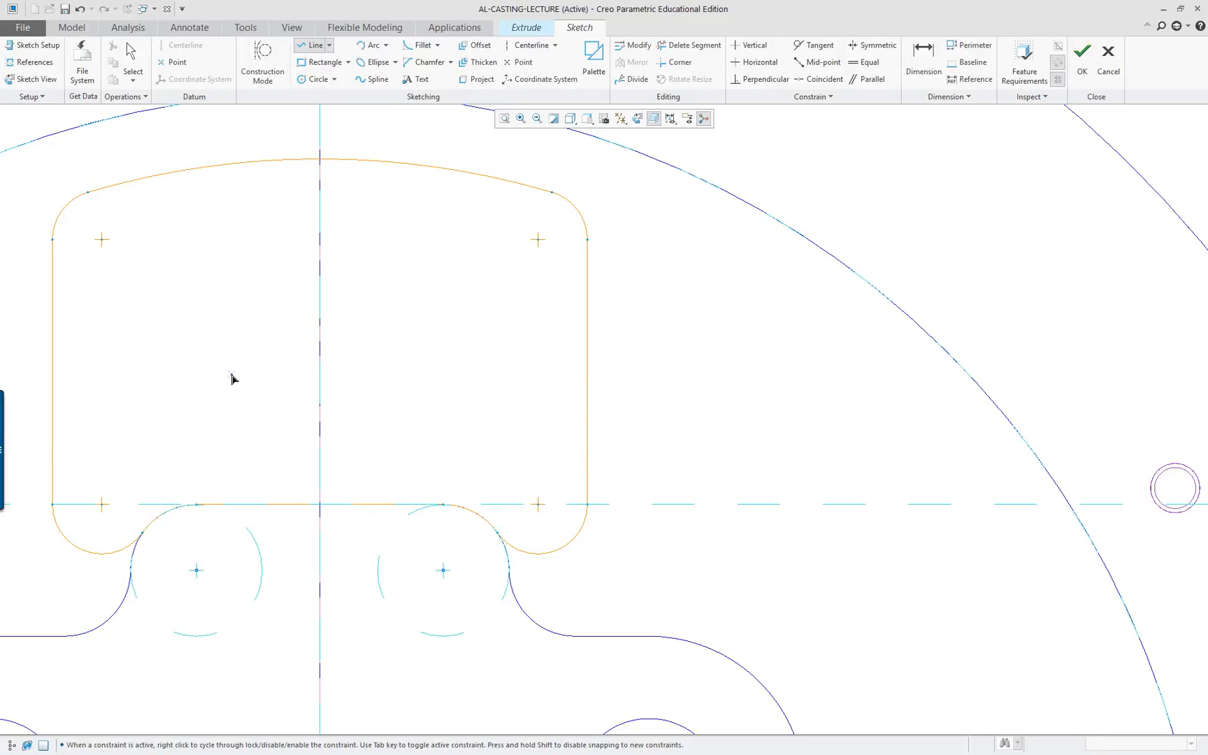
{"action": "left_click", "coordinate": [235, 377]}
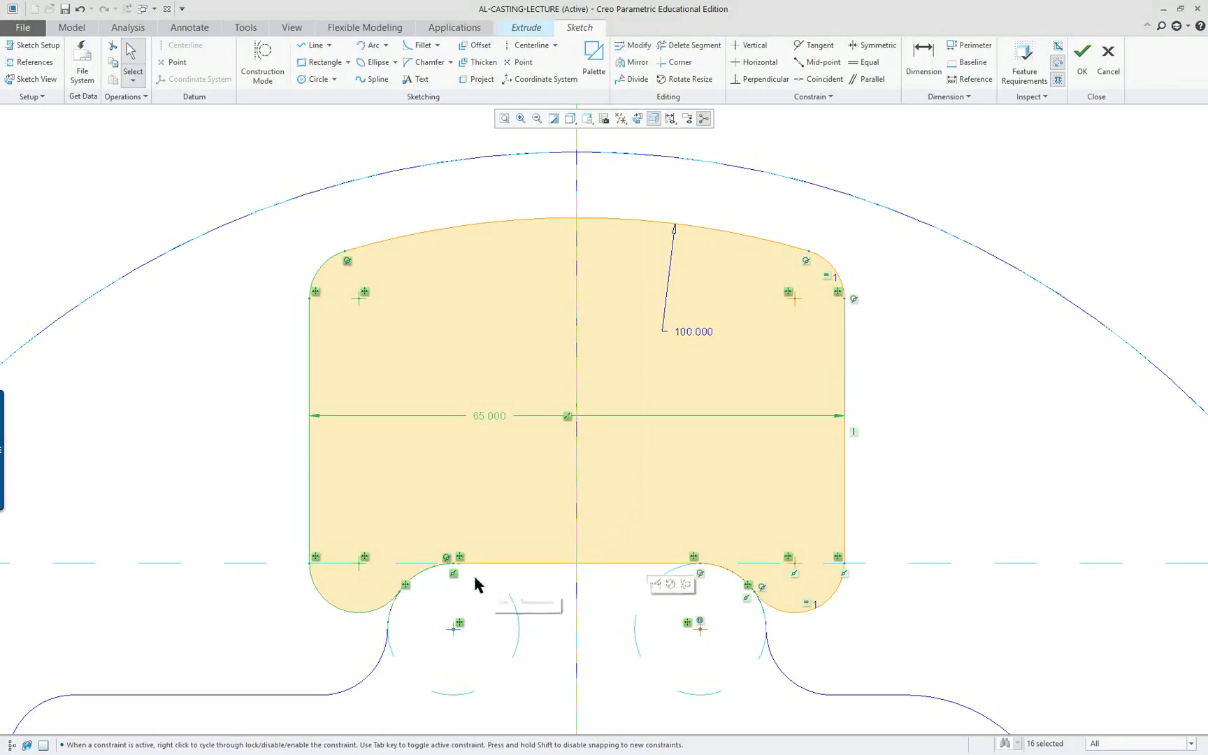
{"action": "mouse_move", "coordinate": [531, 225]}
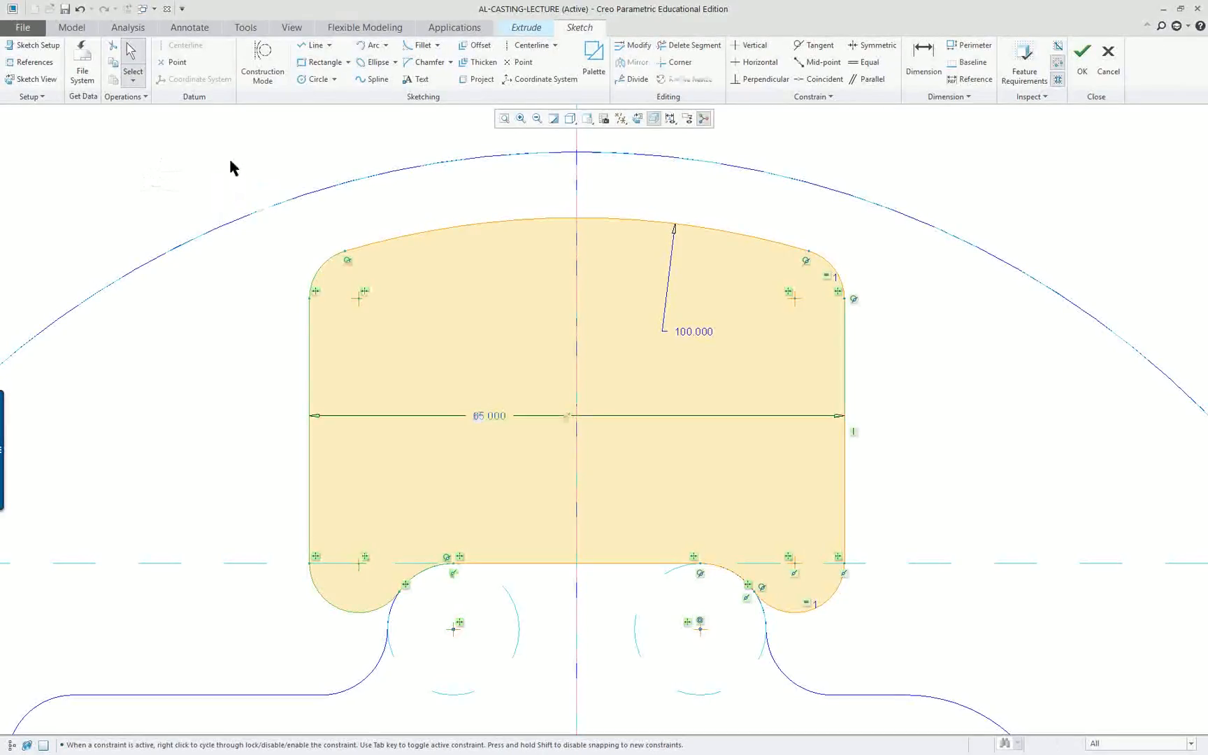
{"action": "mouse_move", "coordinate": [946, 608]}
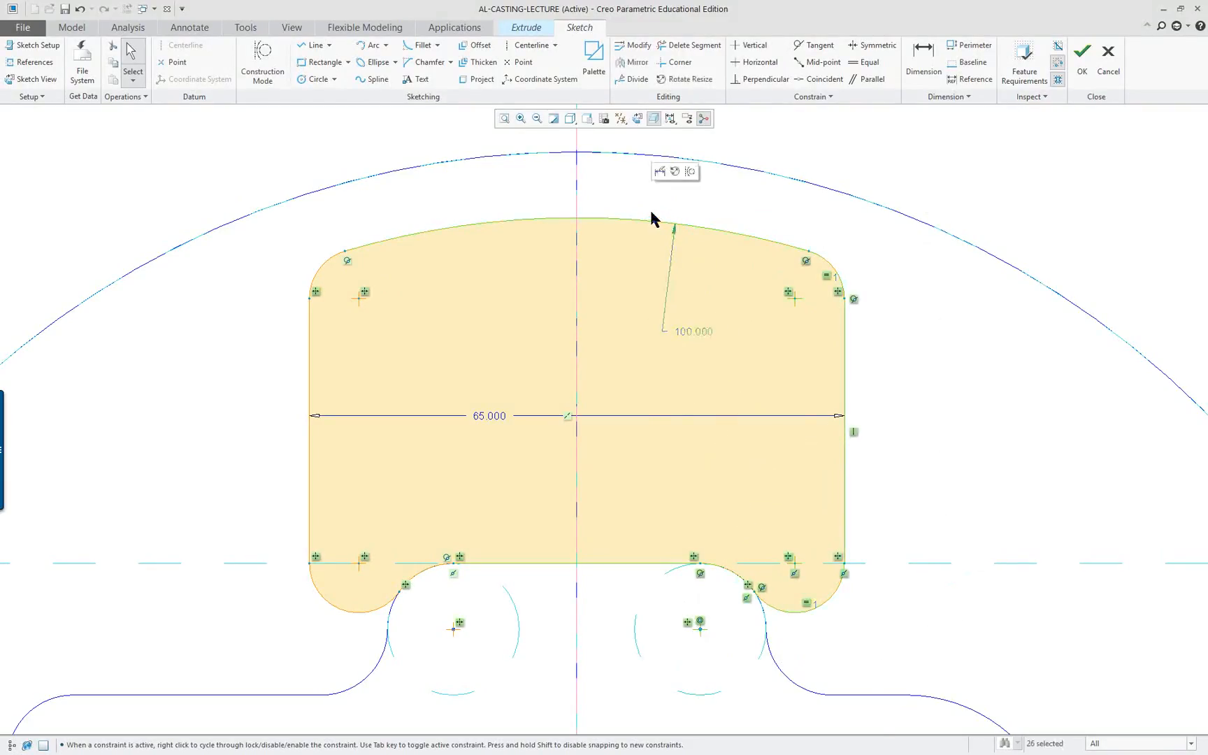
{"action": "mouse_move", "coordinate": [536, 641]}
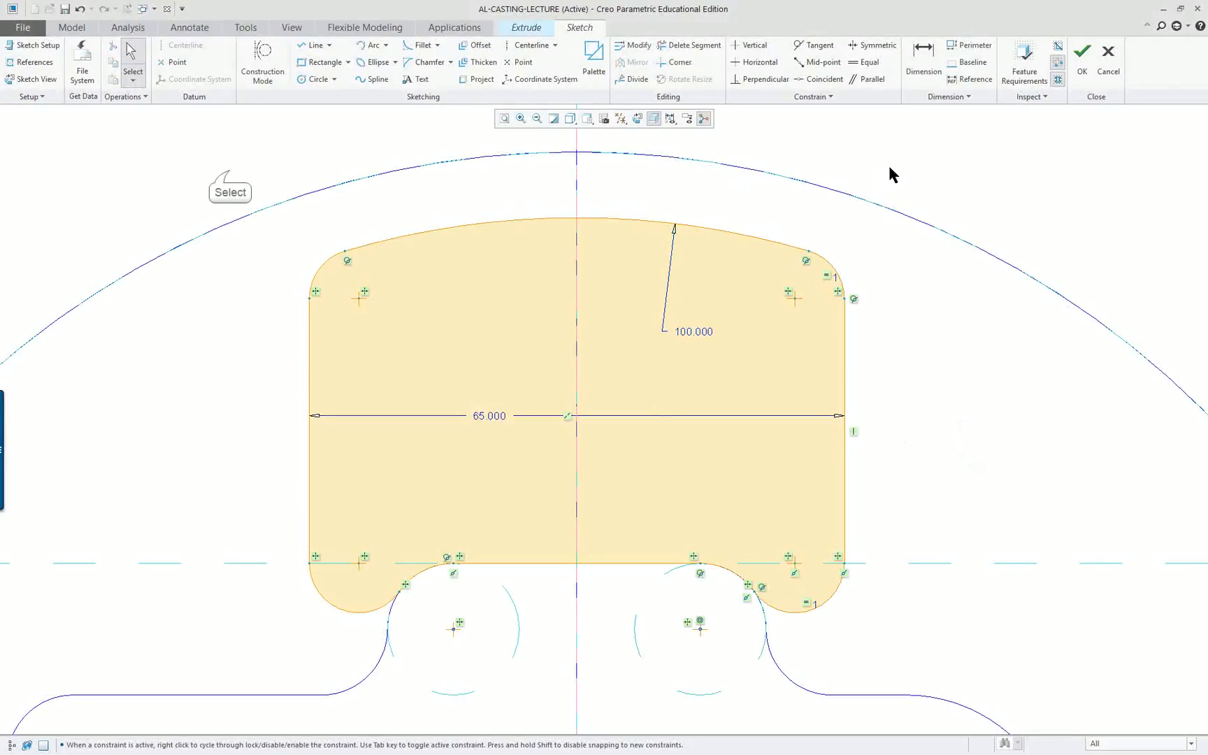
{"action": "mouse_move", "coordinate": [667, 657]}
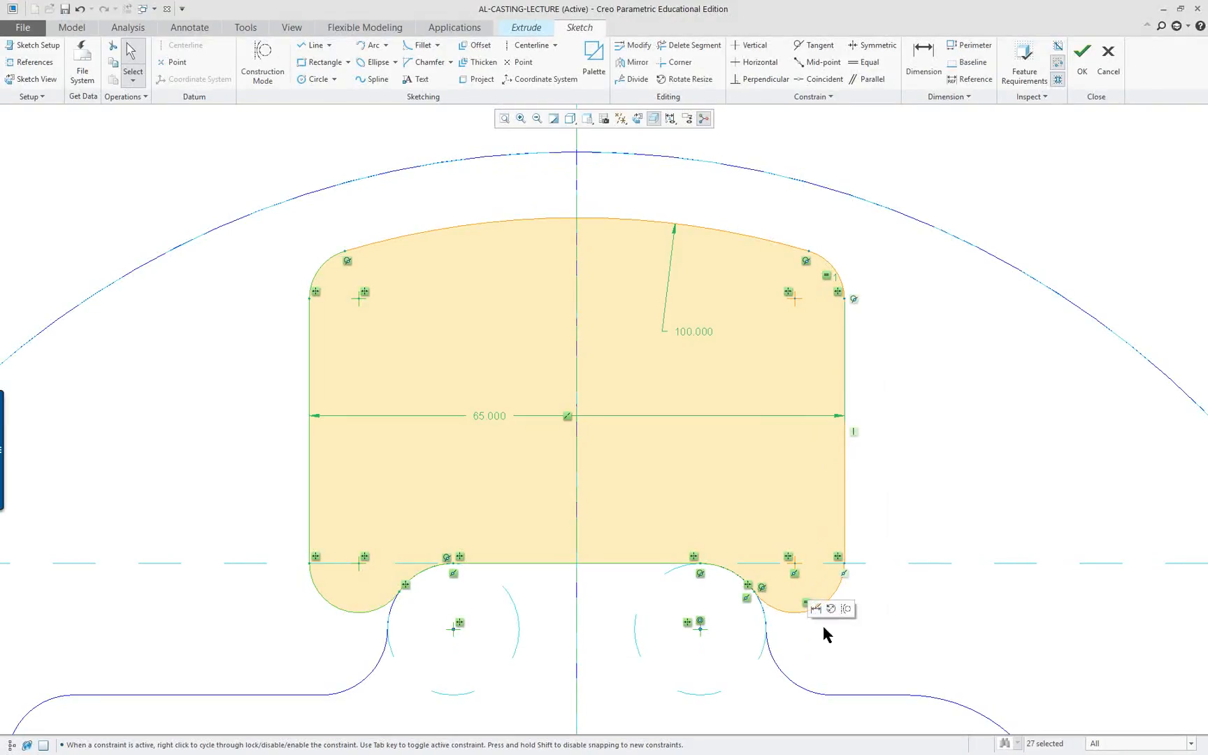
{"action": "mouse_move", "coordinate": [953, 489]}
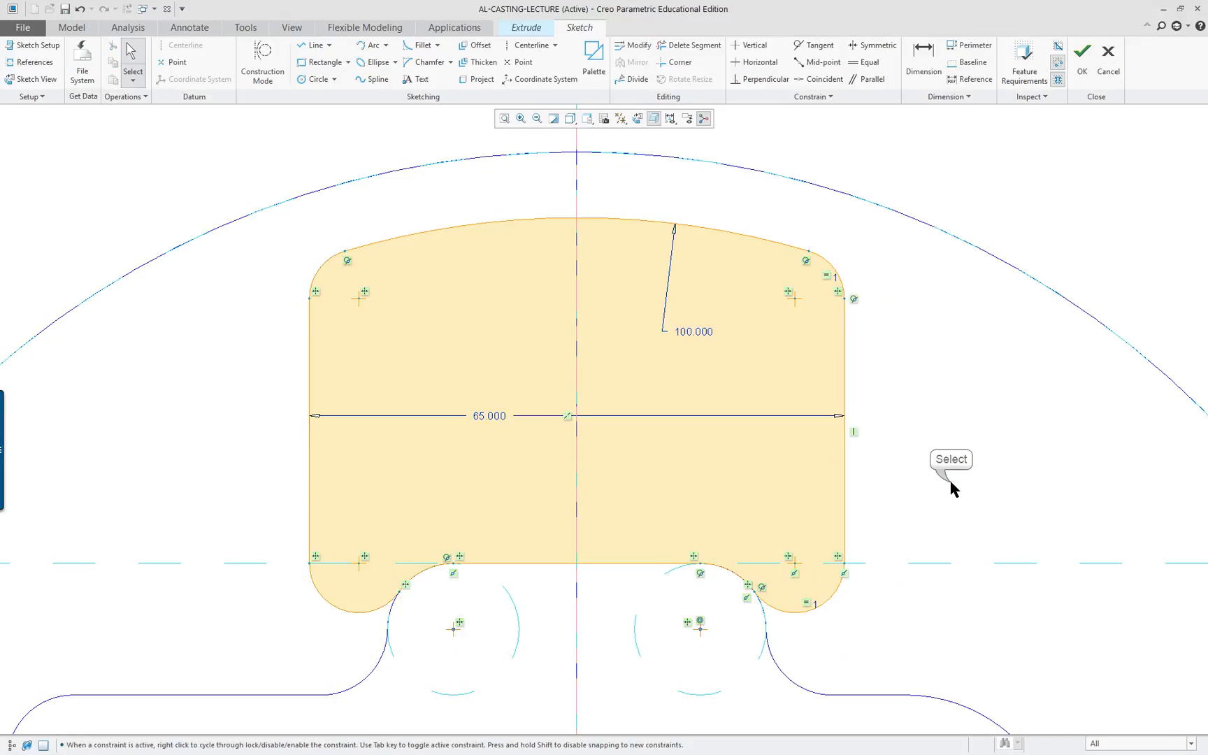
{"action": "mouse_move", "coordinate": [901, 600]}
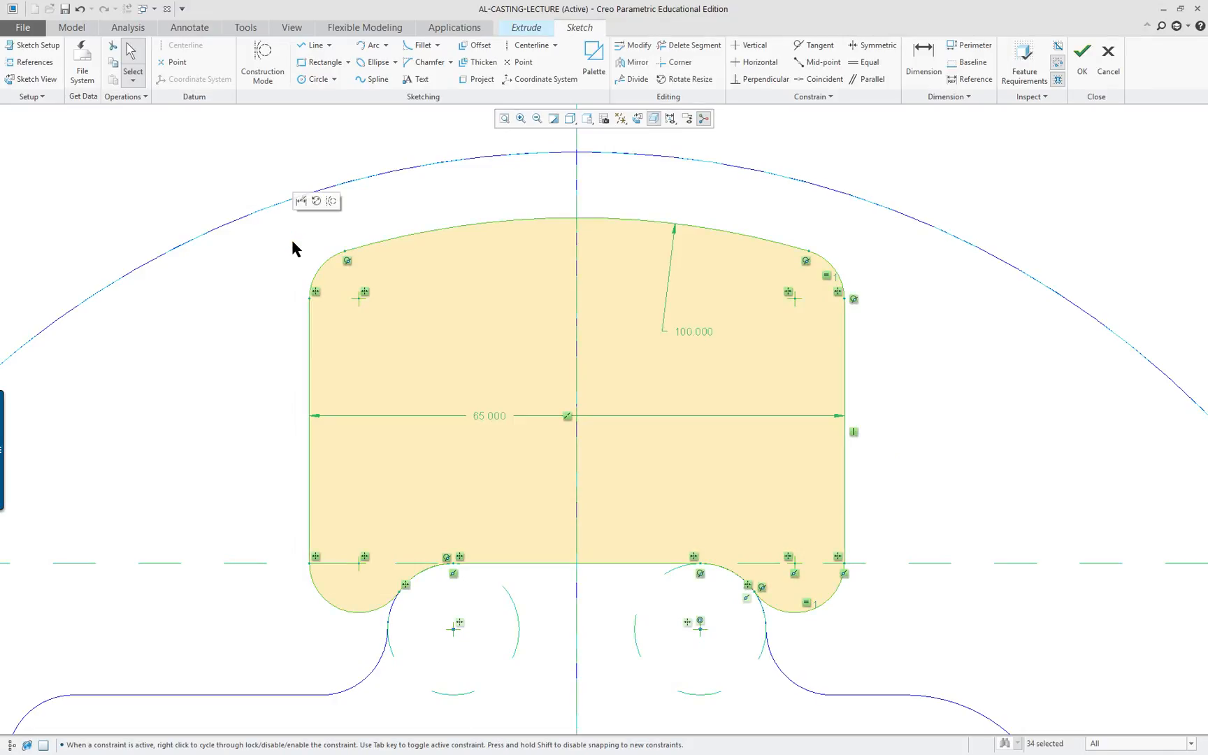
{"action": "mouse_move", "coordinate": [474, 357]}
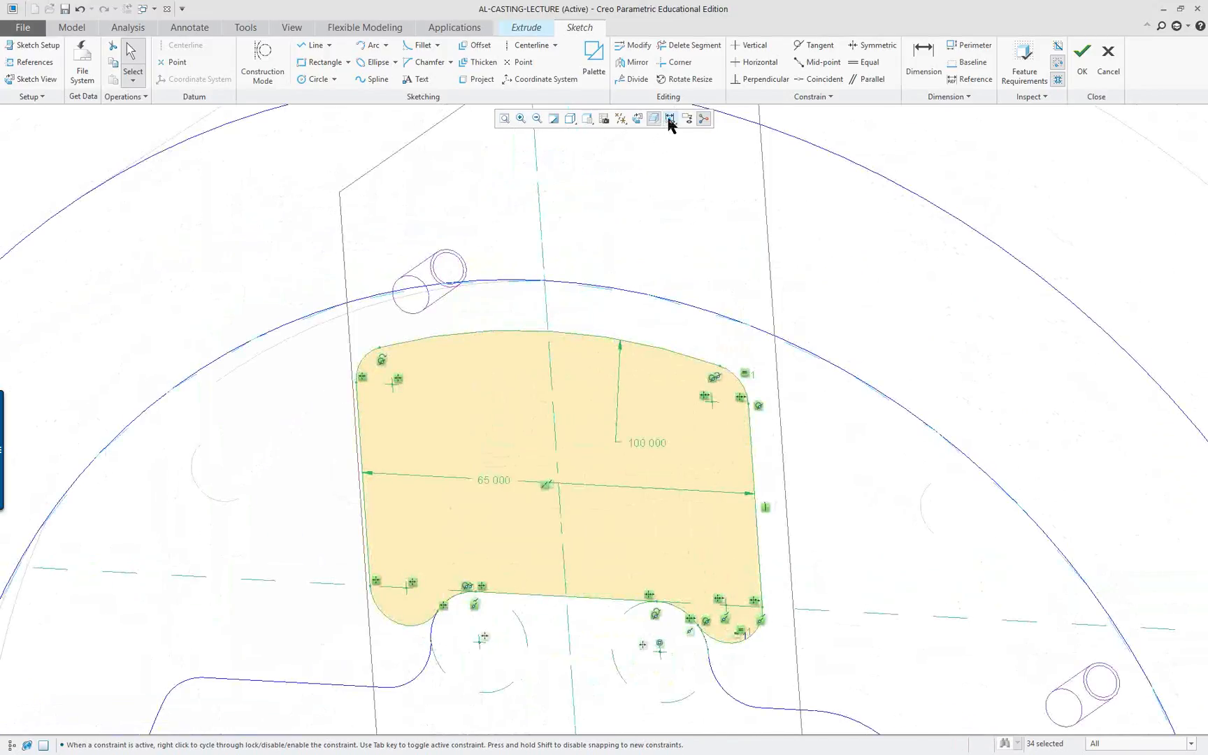
- Expand the sketcher display filters list after window-selecting the sketch entities
{"action": "left_click", "coordinate": [669, 119]}
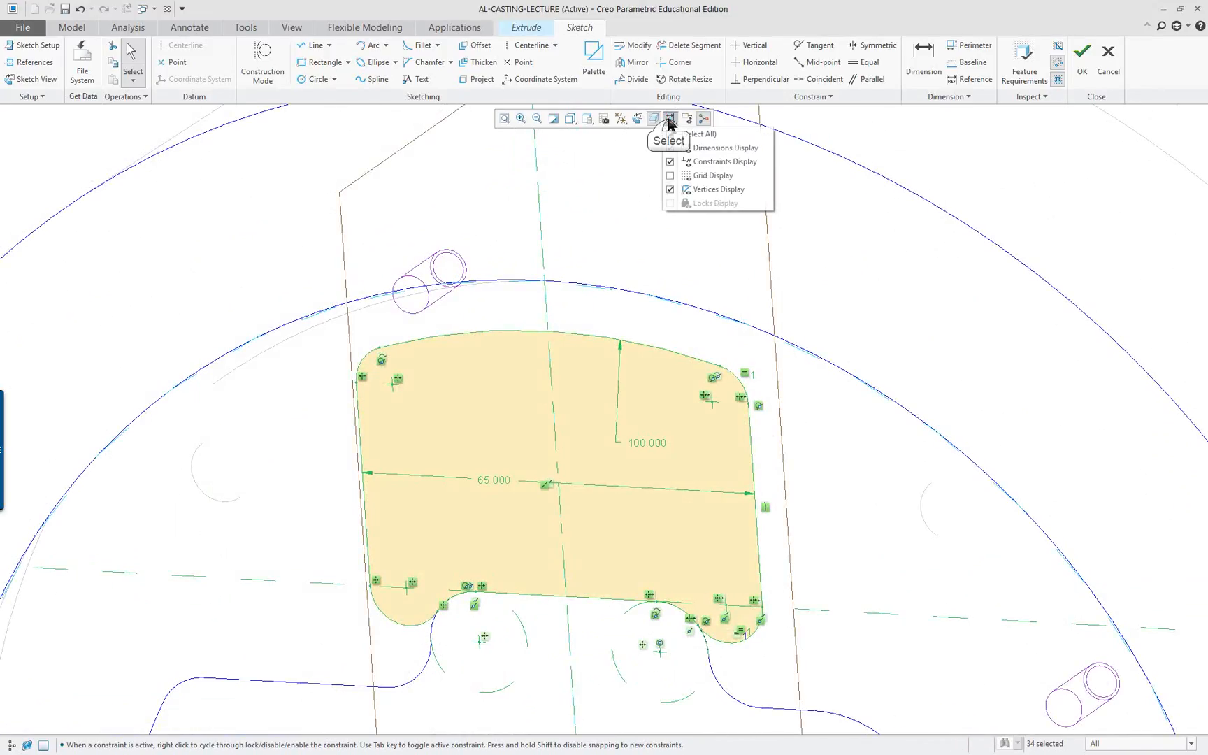